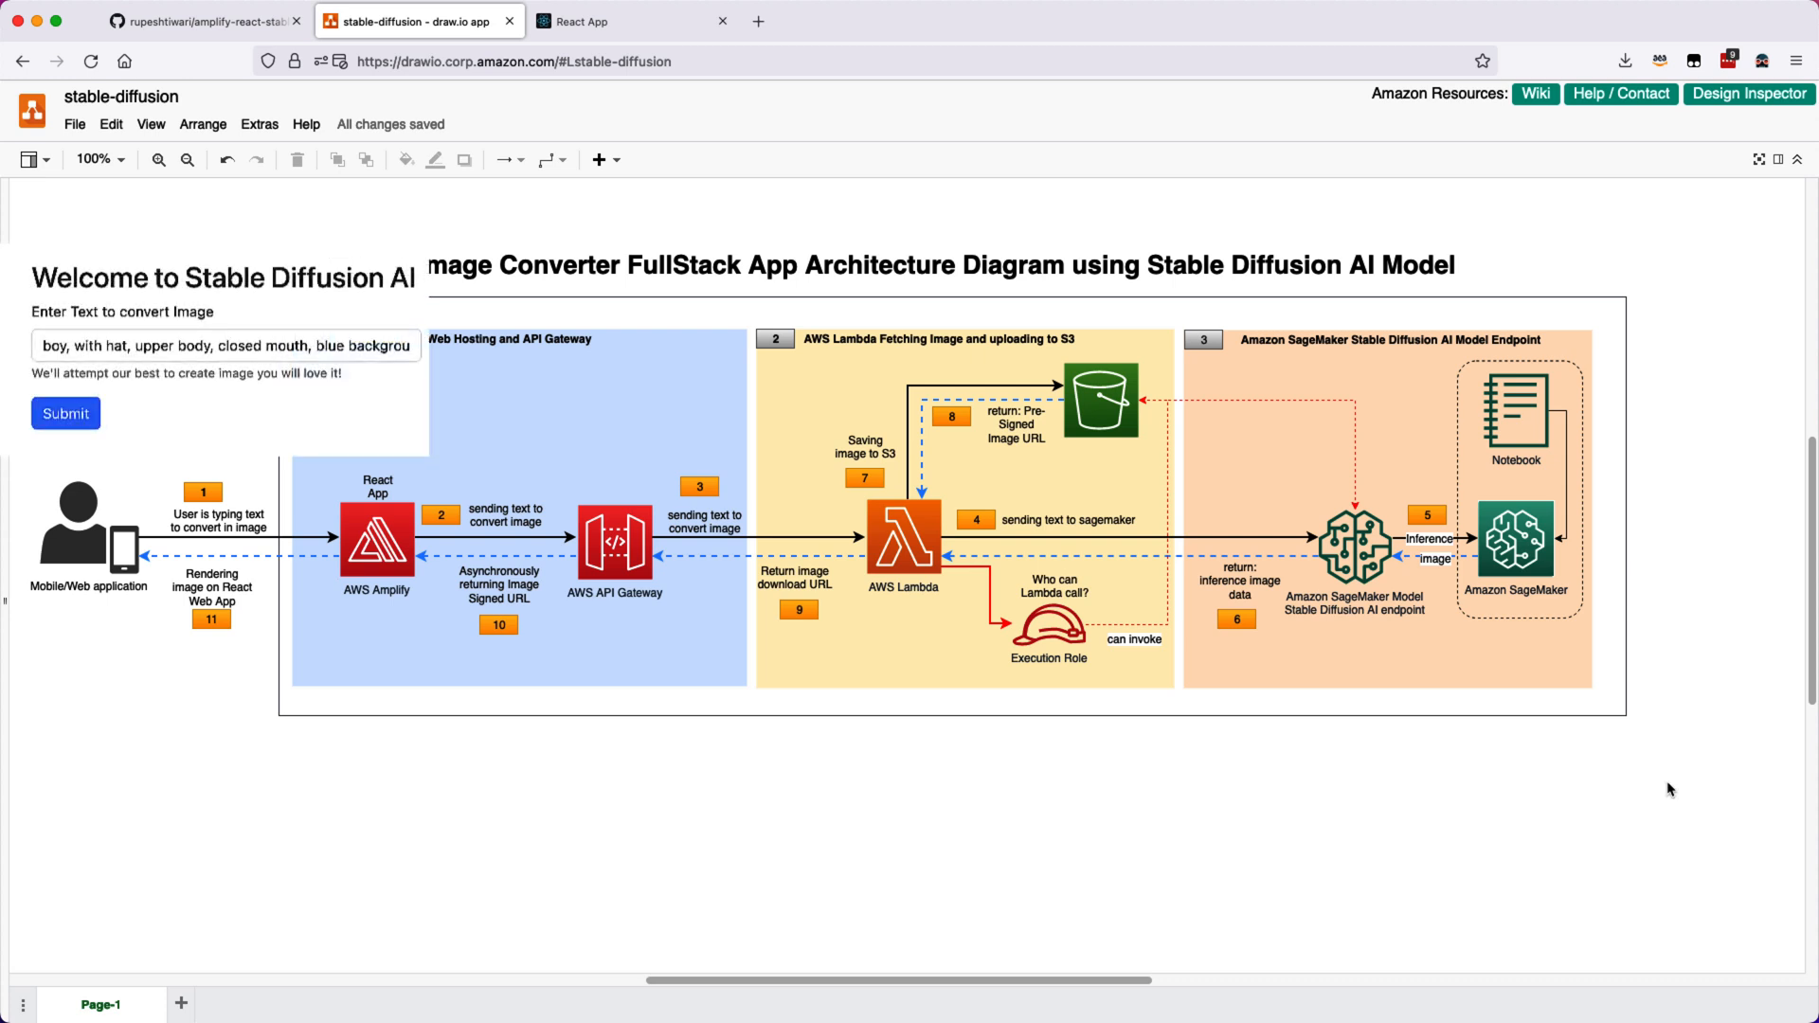
mouse_move(1414, 884)
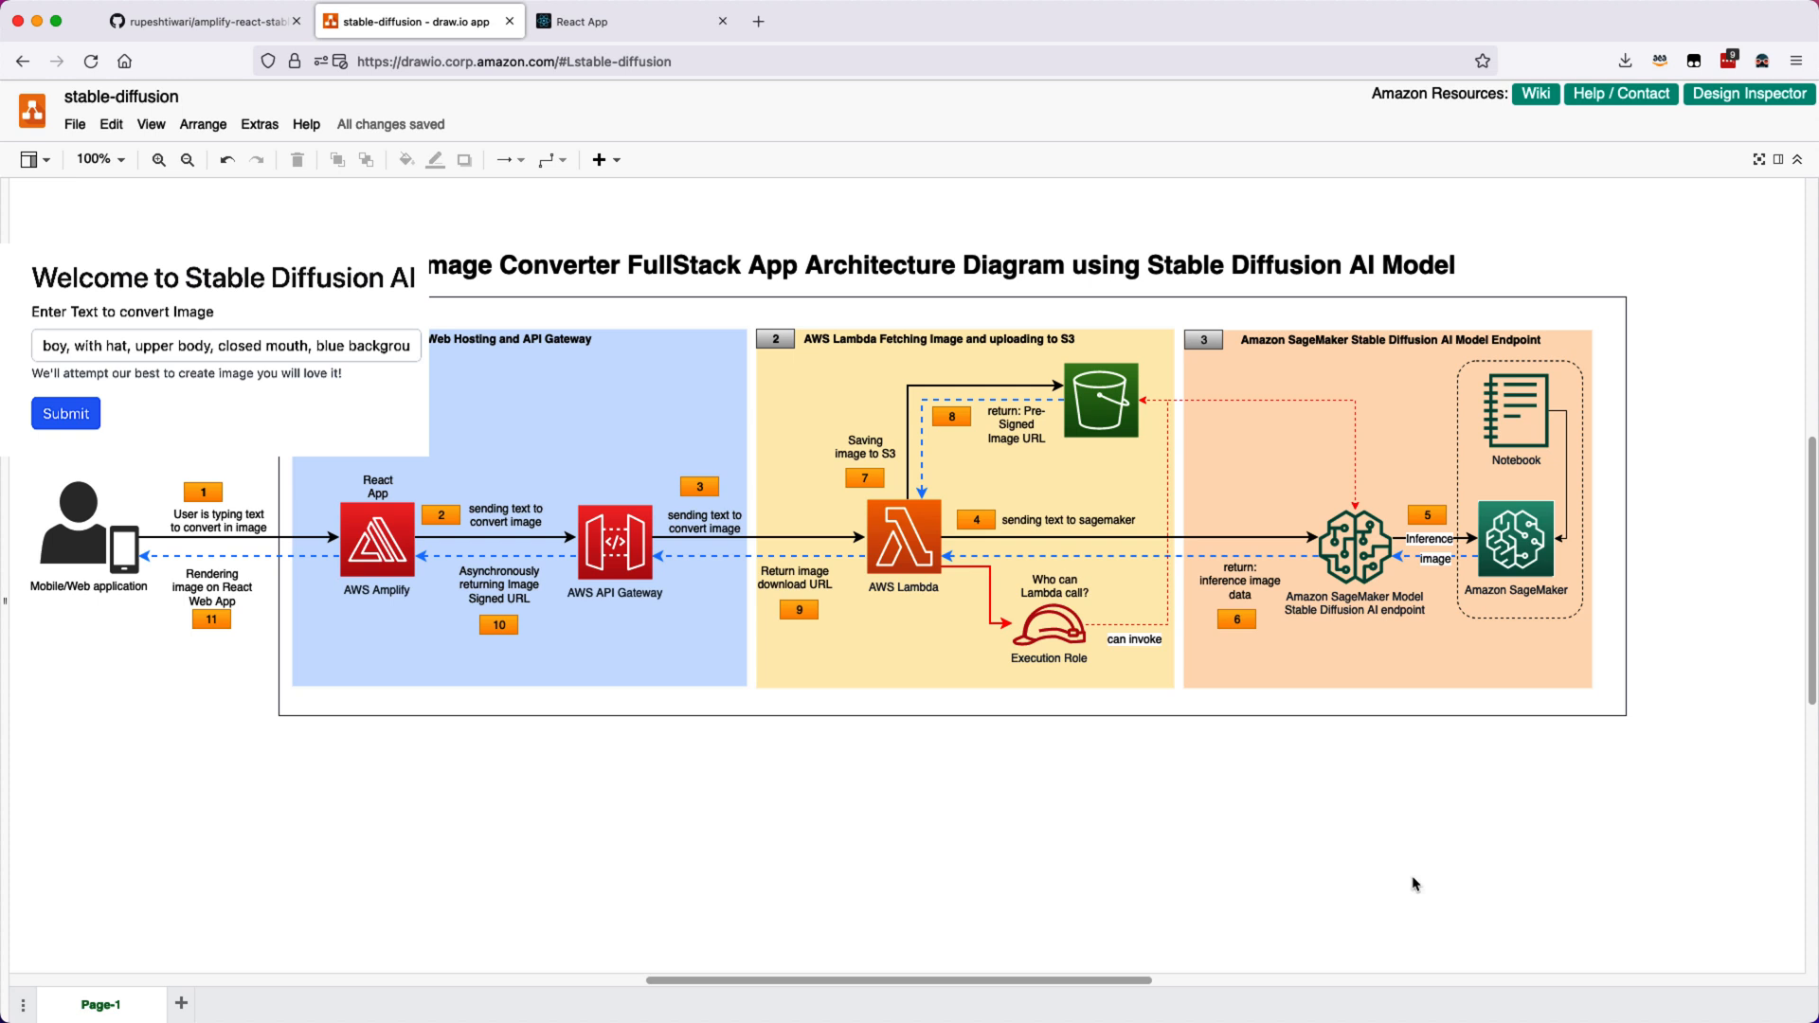
left_click(220, 511)
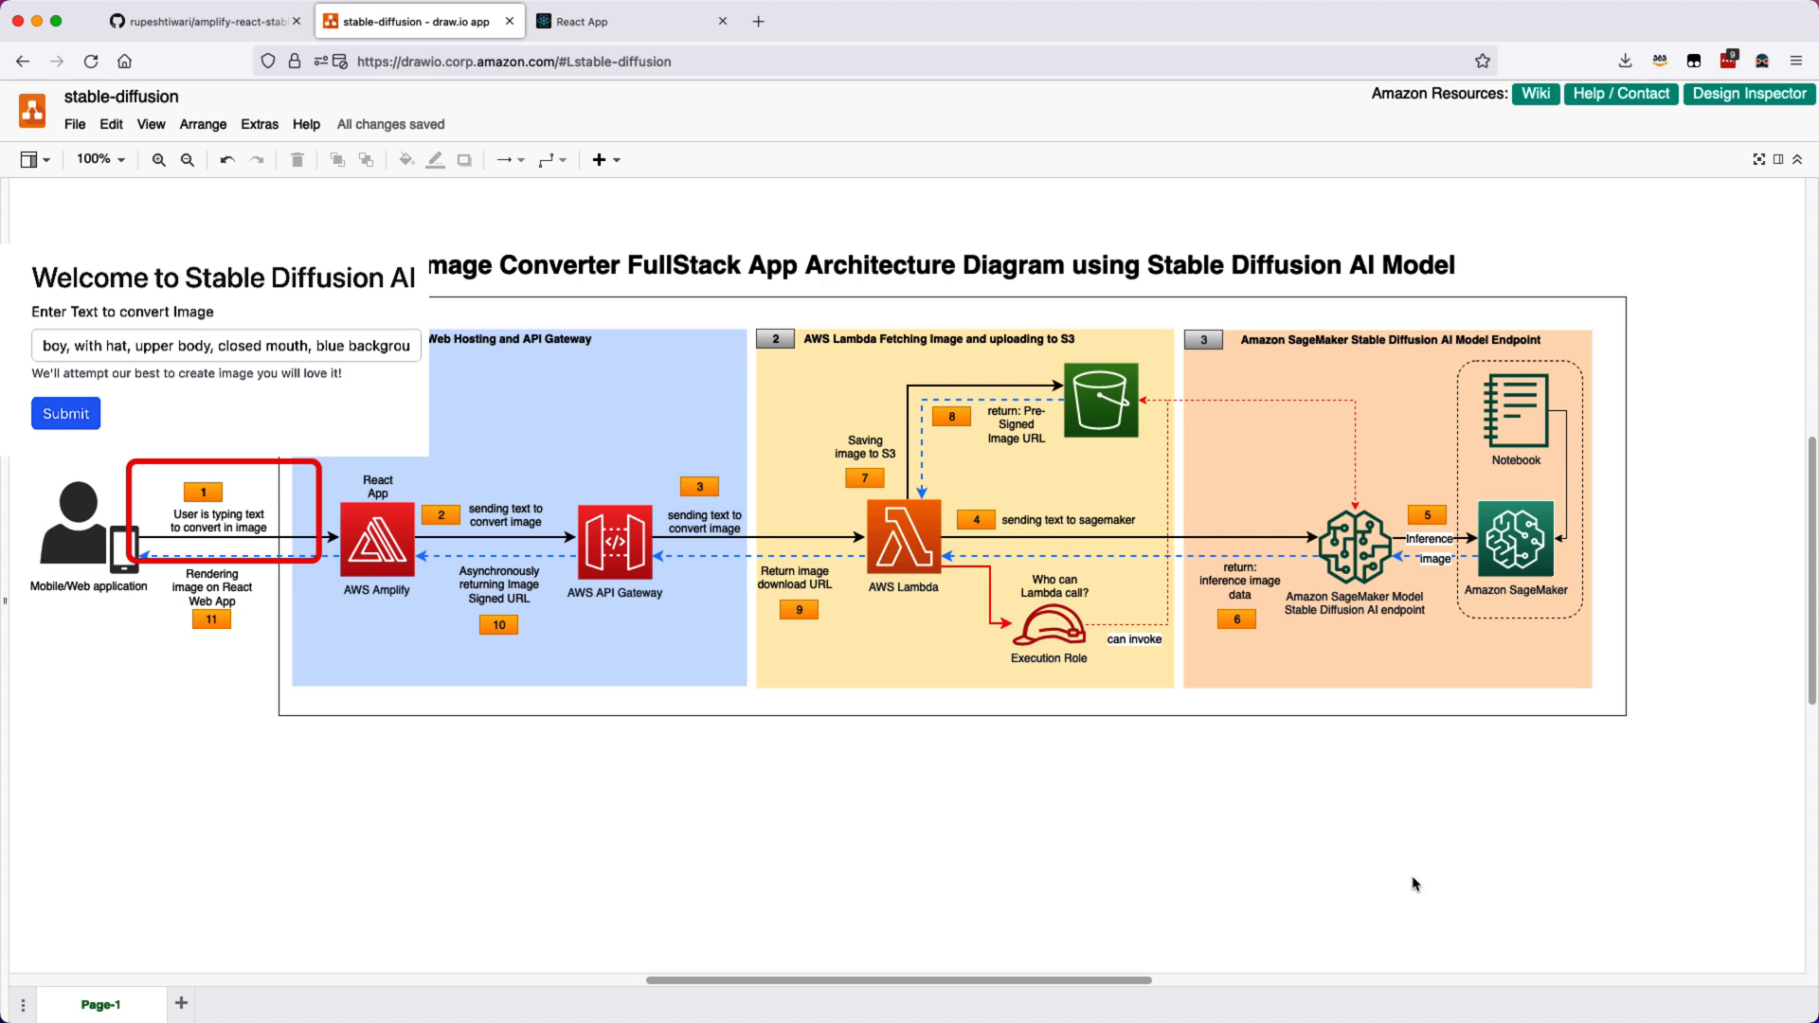
mouse_move(1299, 890)
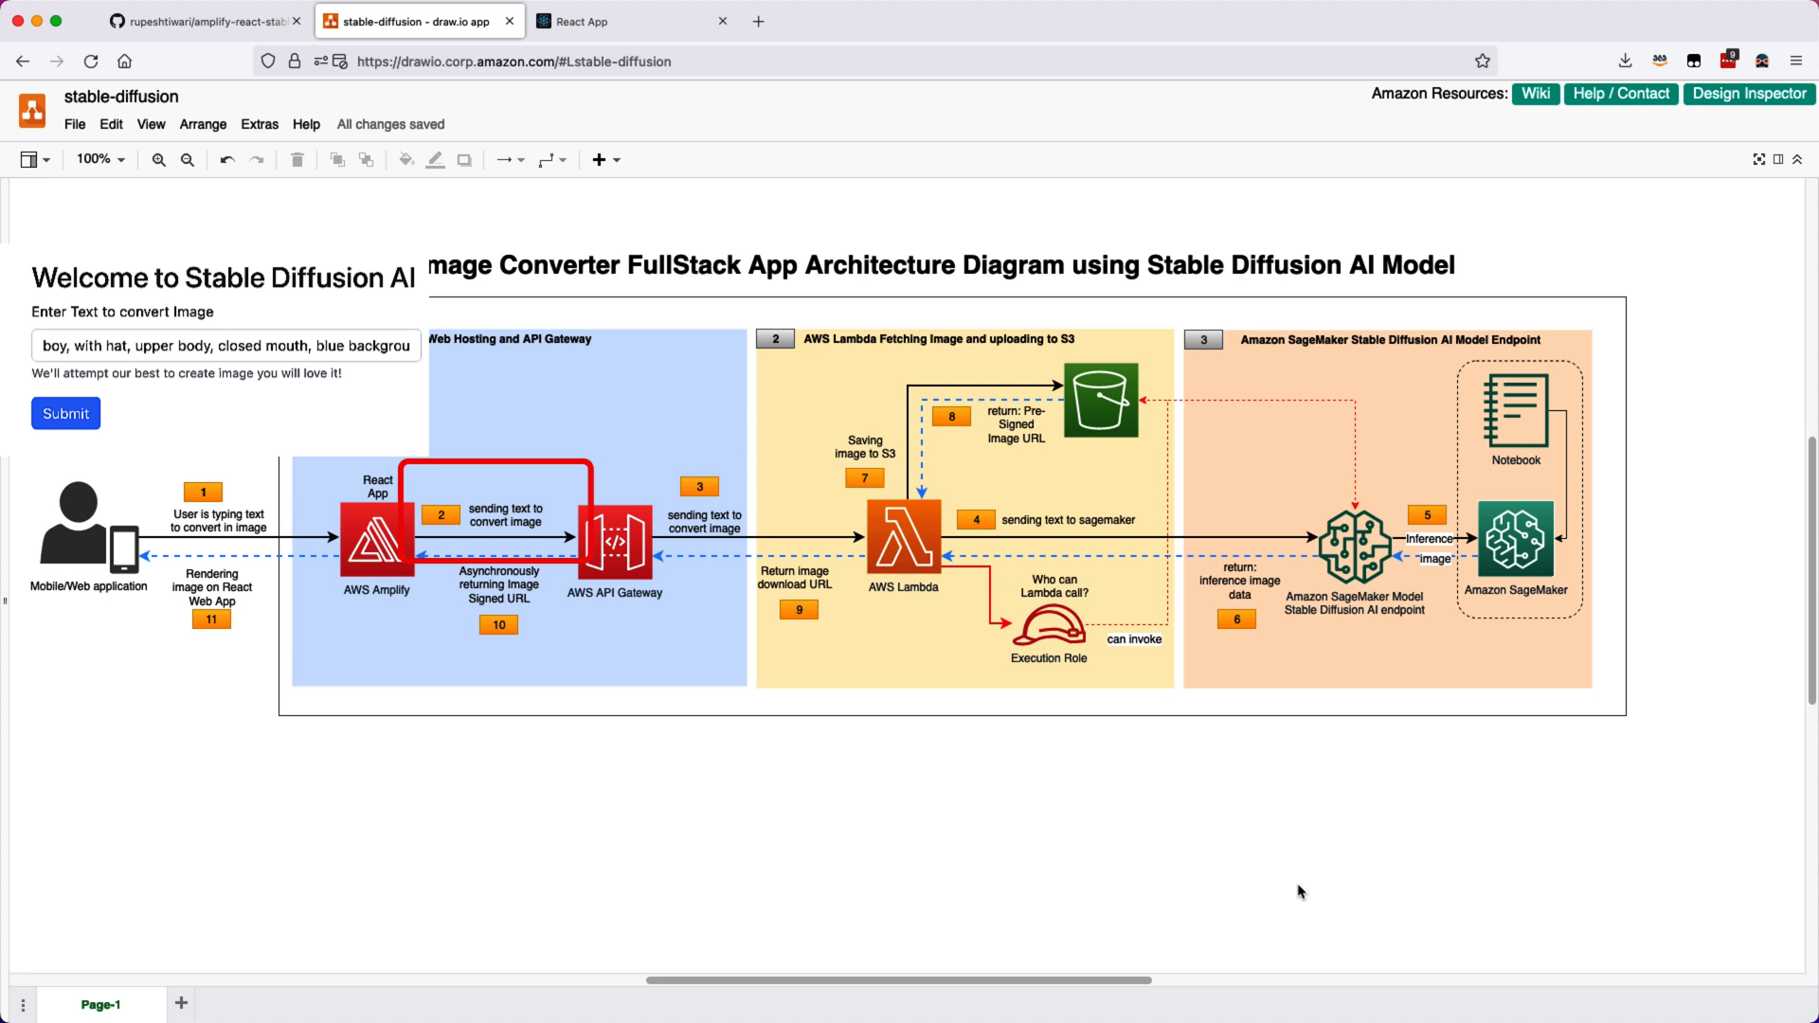
mouse_move(1200, 891)
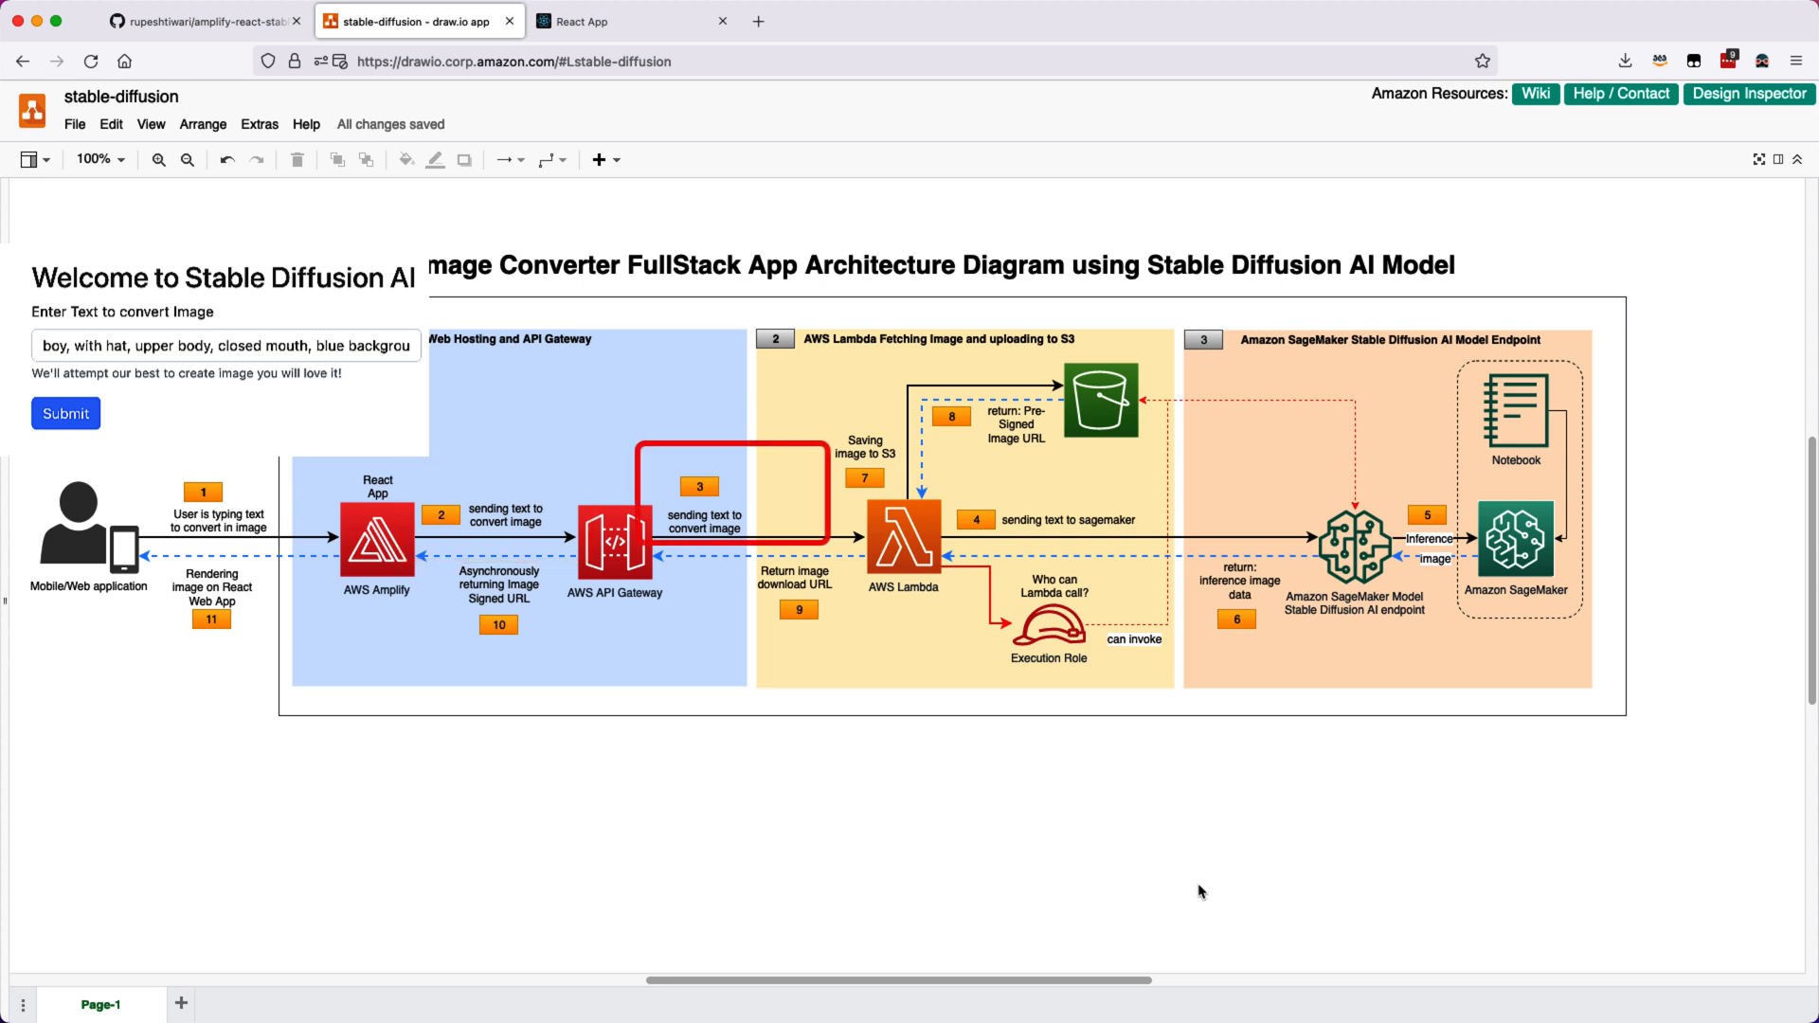
left_click(1059, 520)
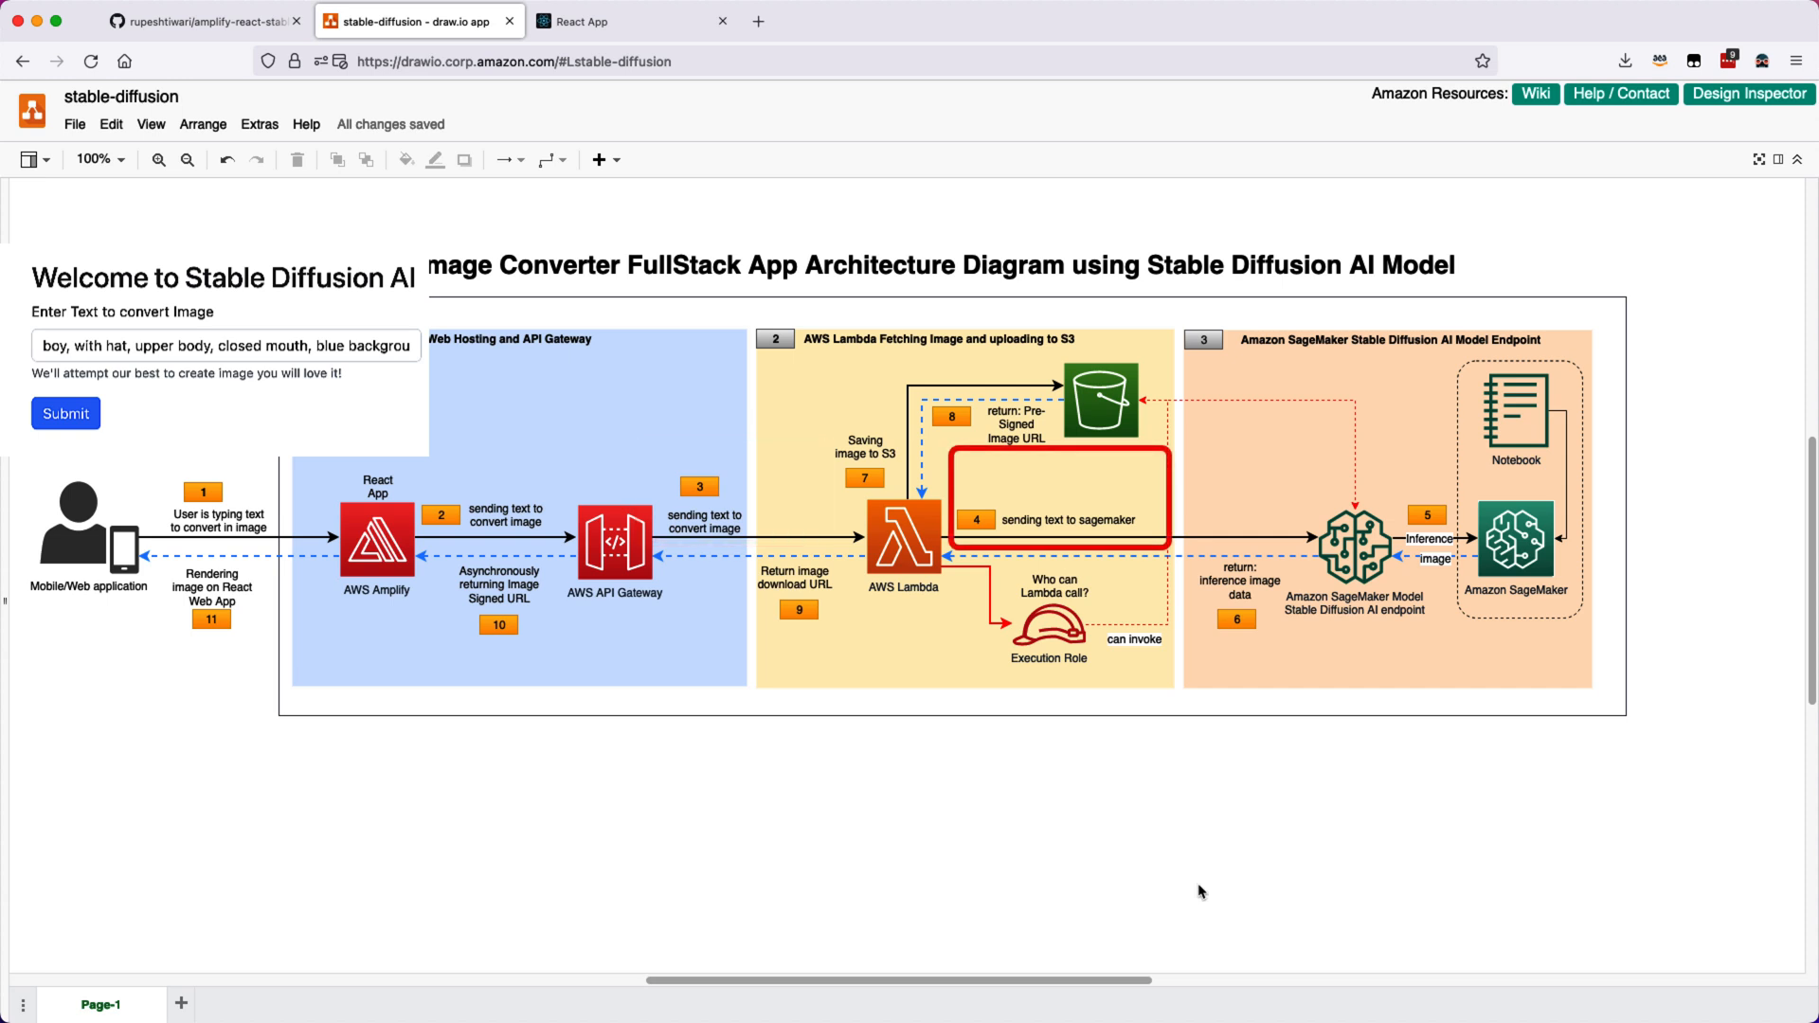
mouse_move(1168, 890)
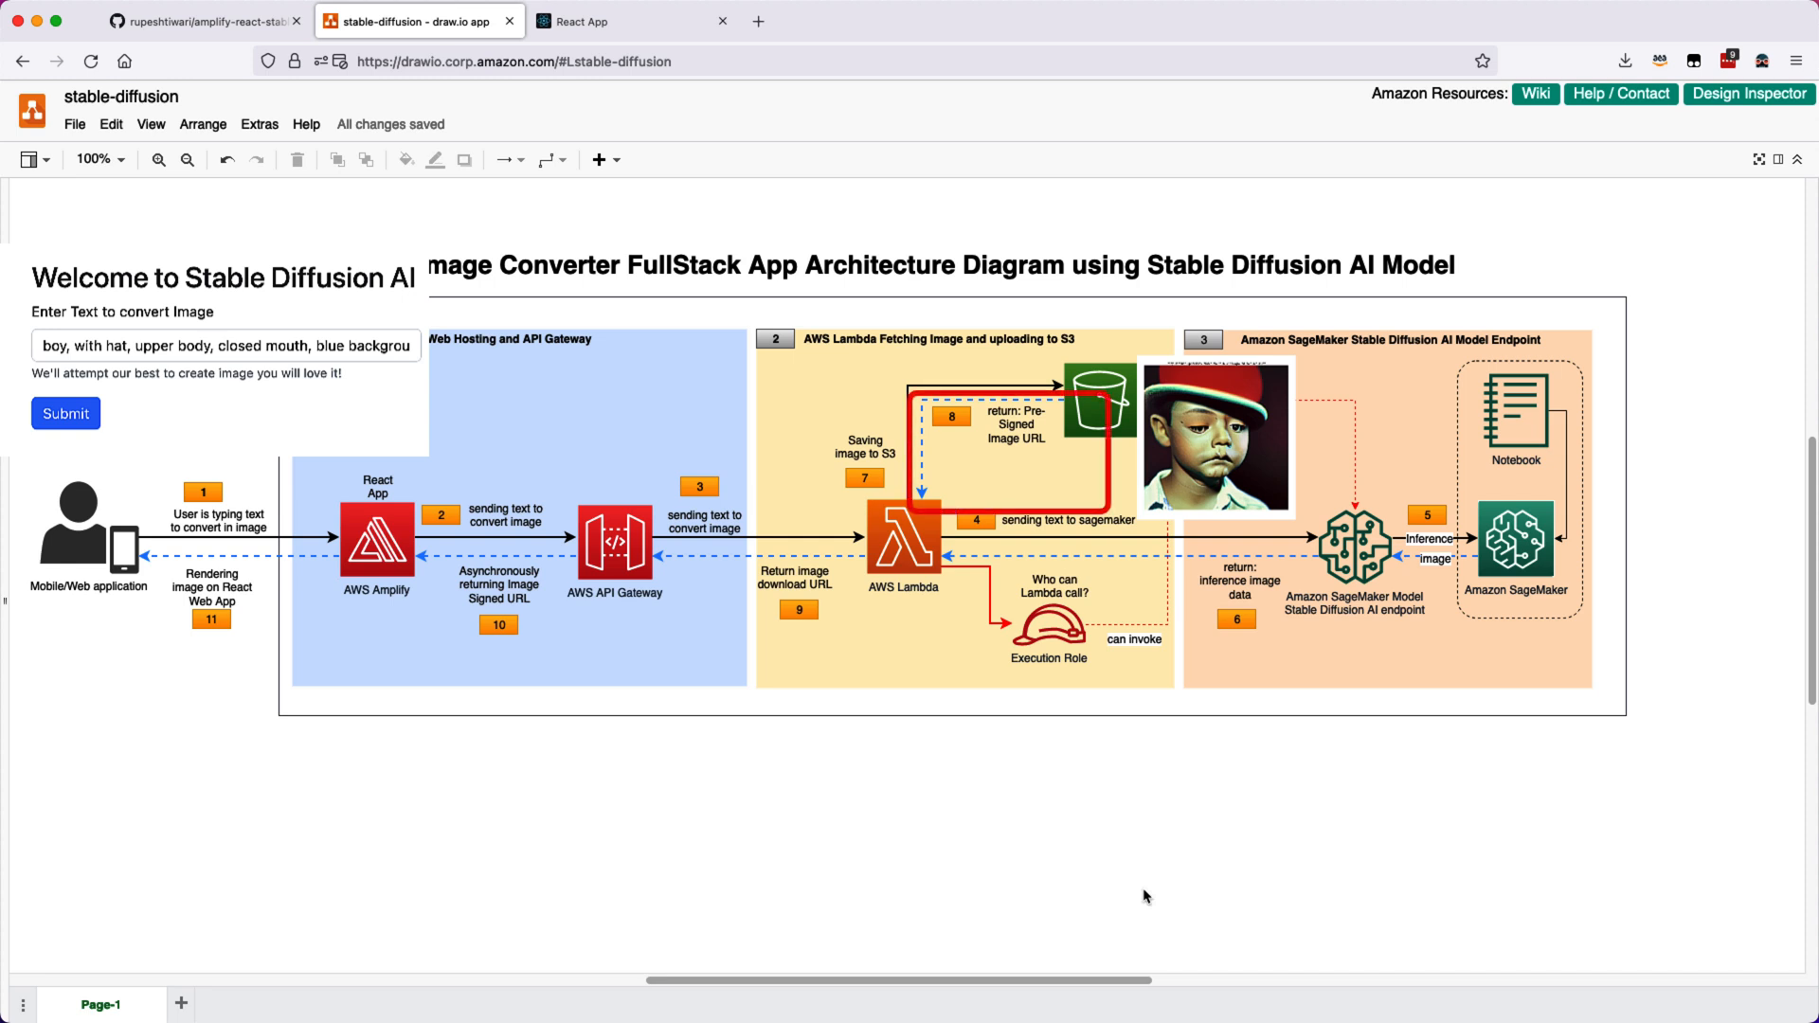
mouse_move(1125, 903)
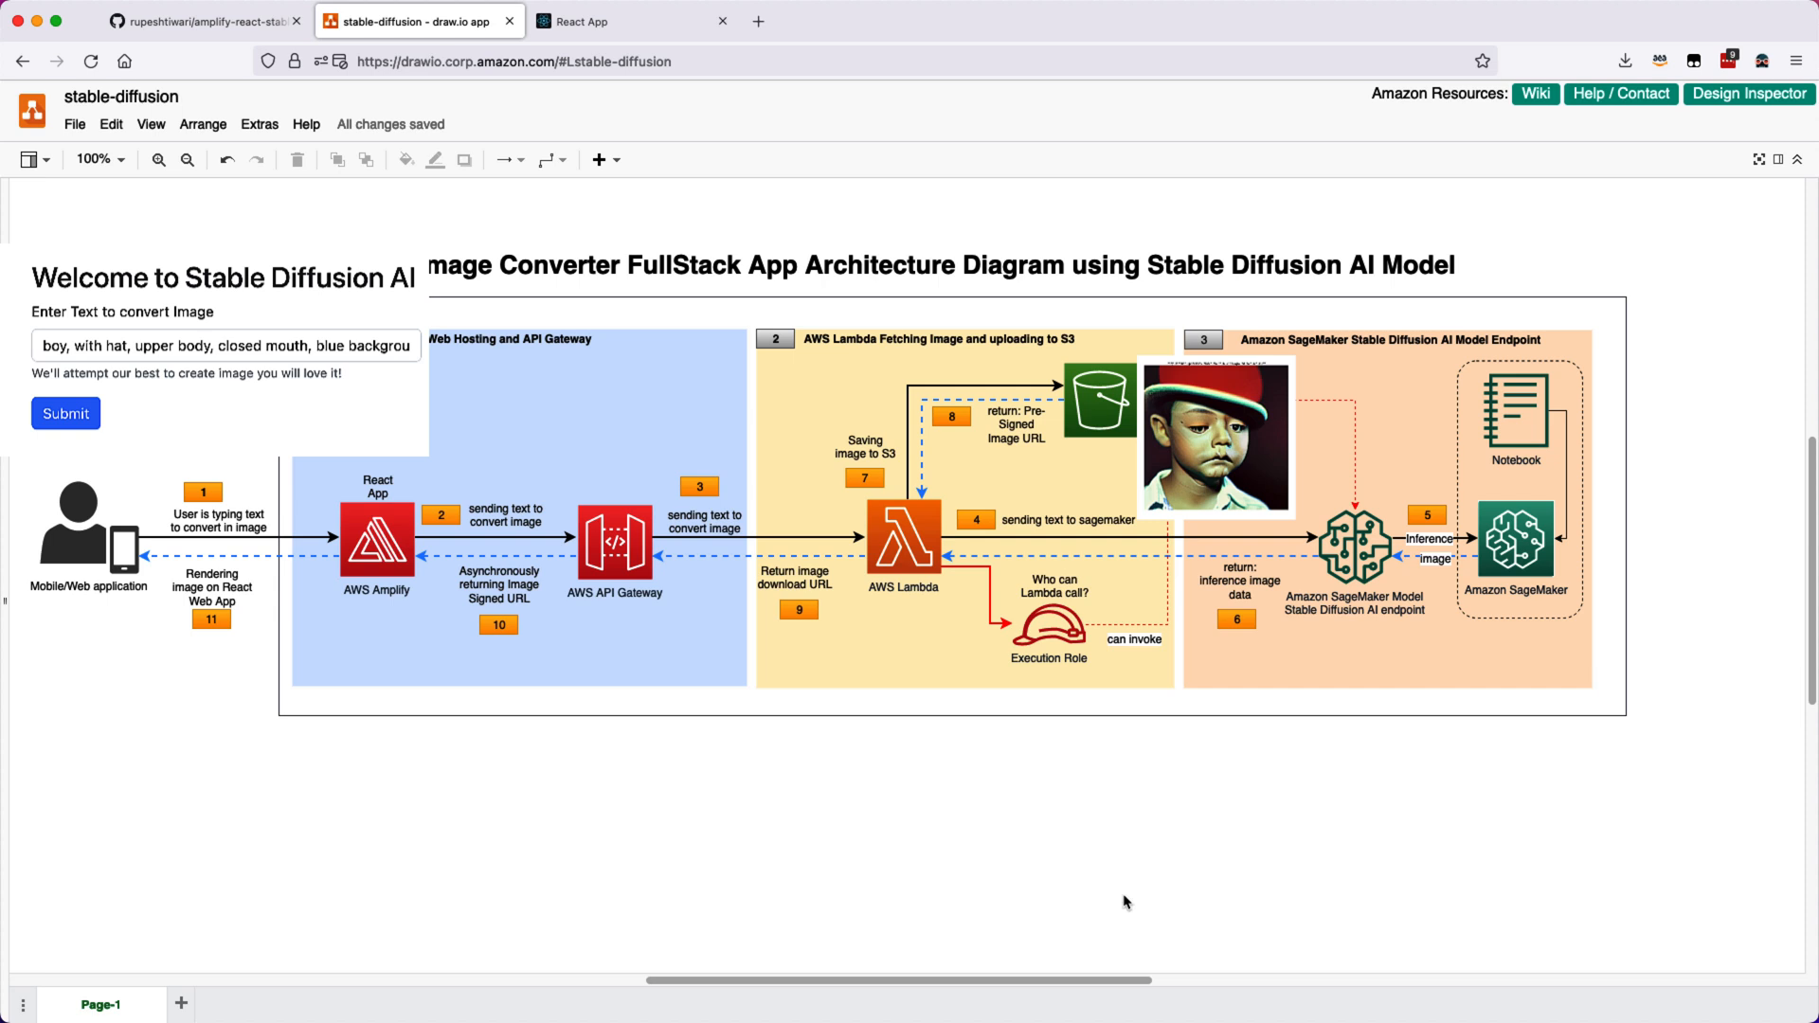
mouse_move(1117, 905)
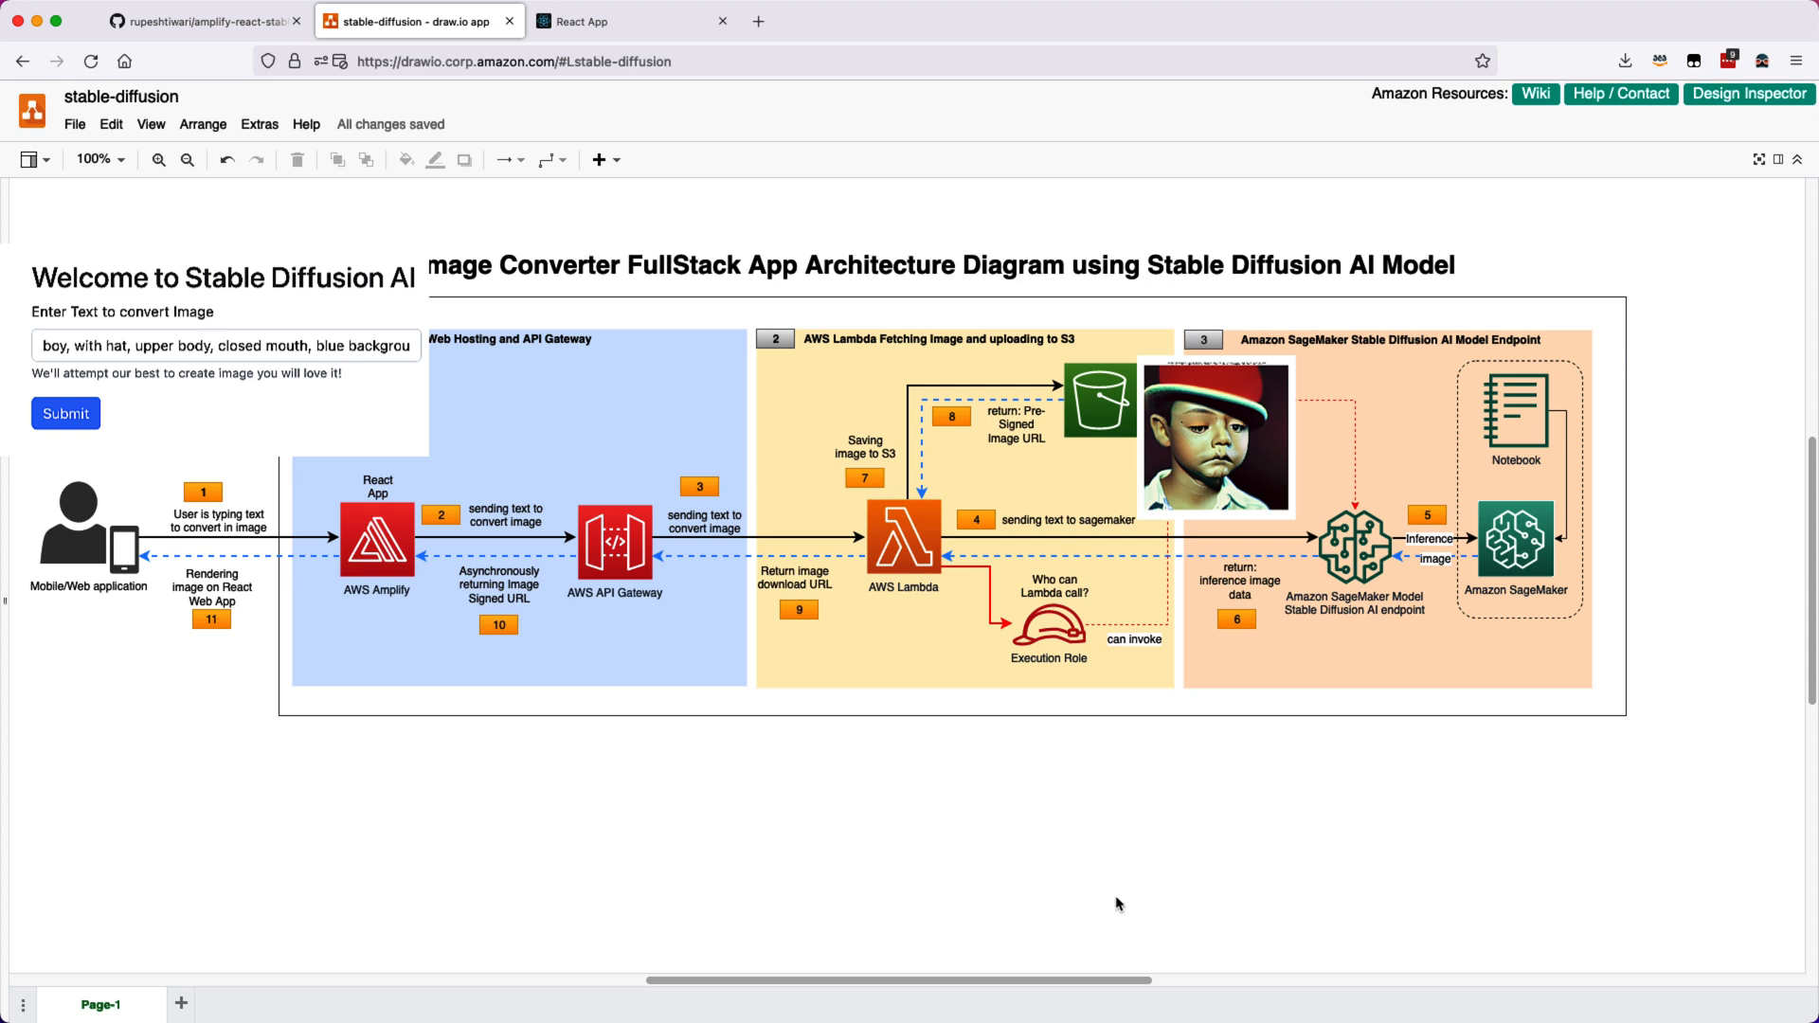
left_click(766, 610)
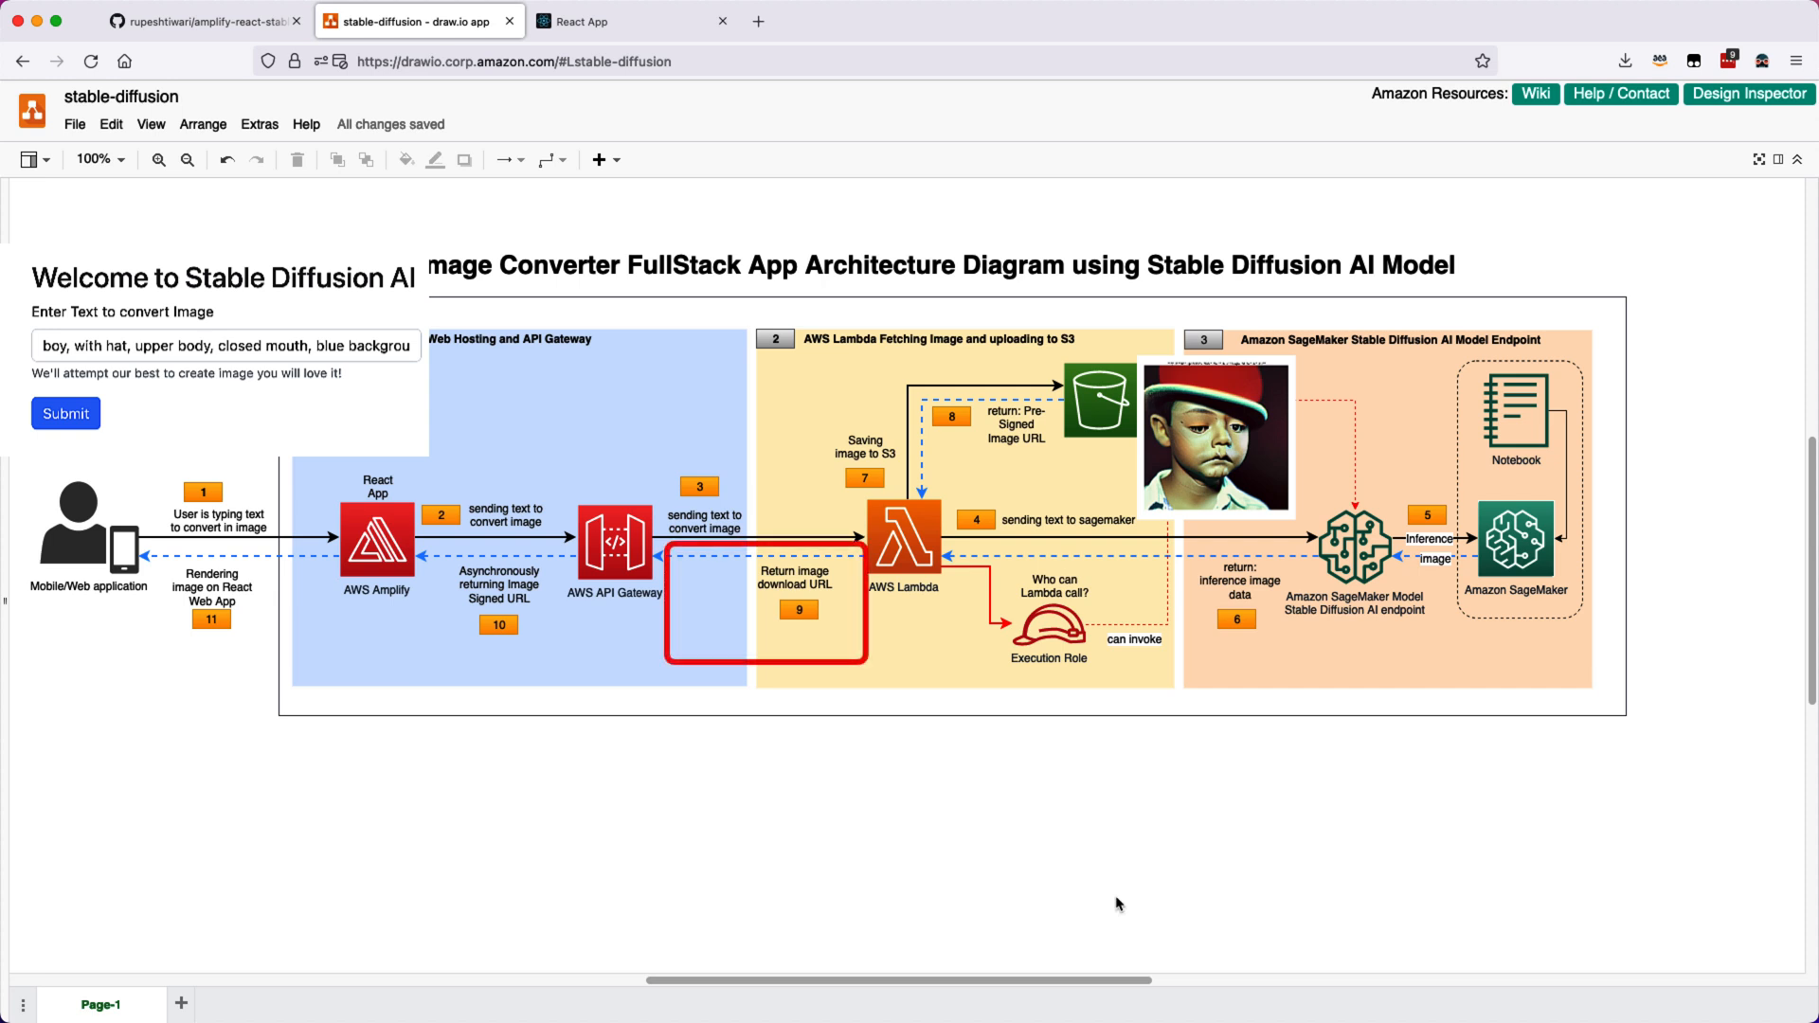